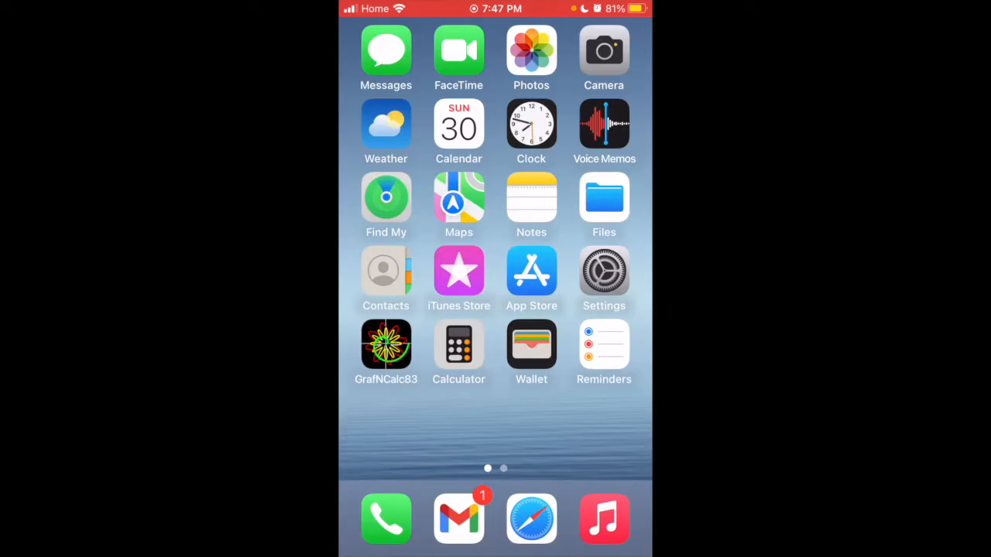
Step: Launch Safari and browse the Google results for "ios 17 reddit" toward a Reddit thread
left_click(531, 519)
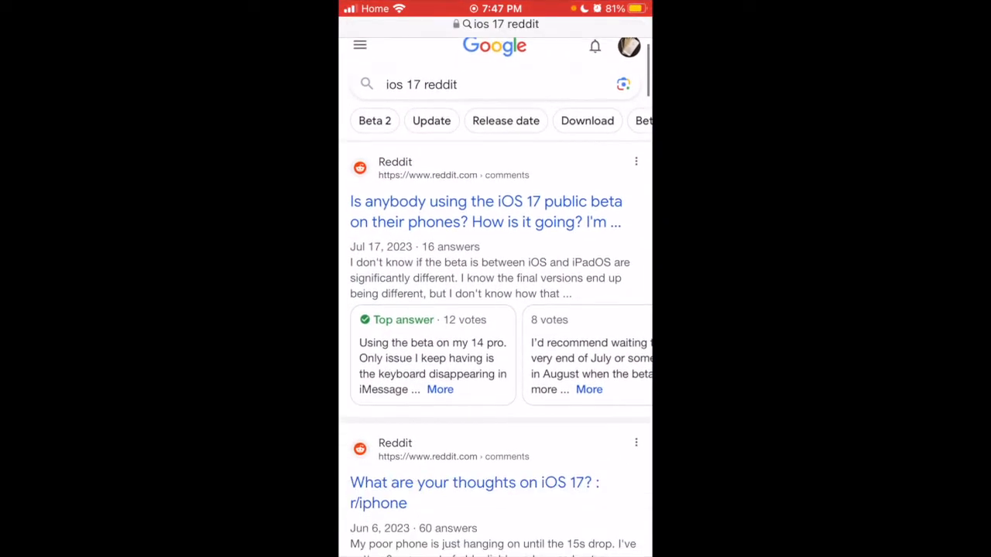
scroll("down", 3)
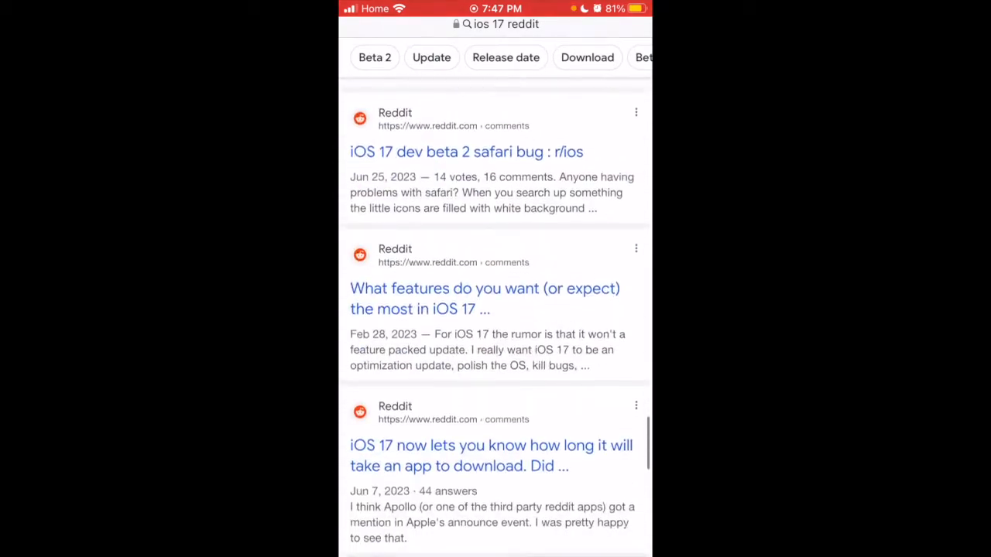
scroll("down", 3)
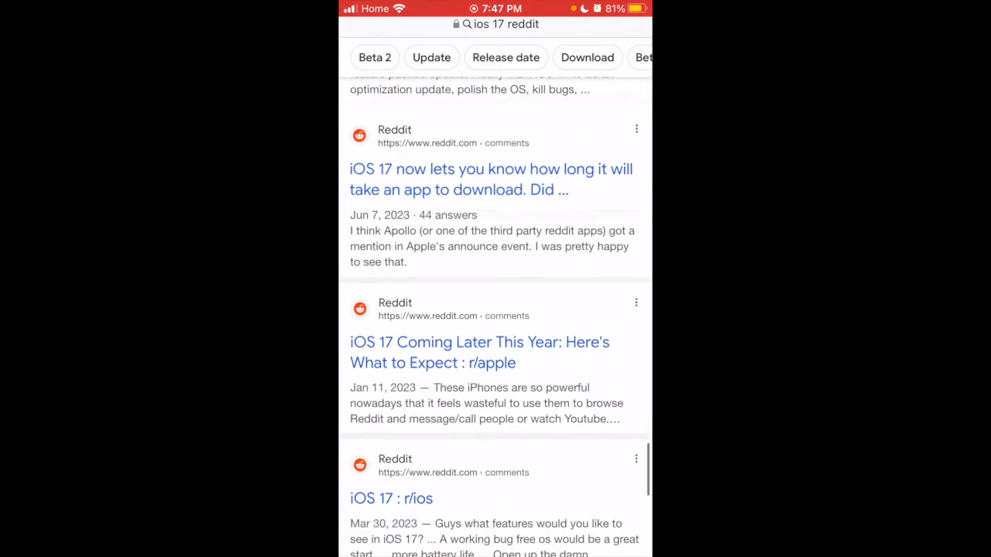
scroll("up", 3)
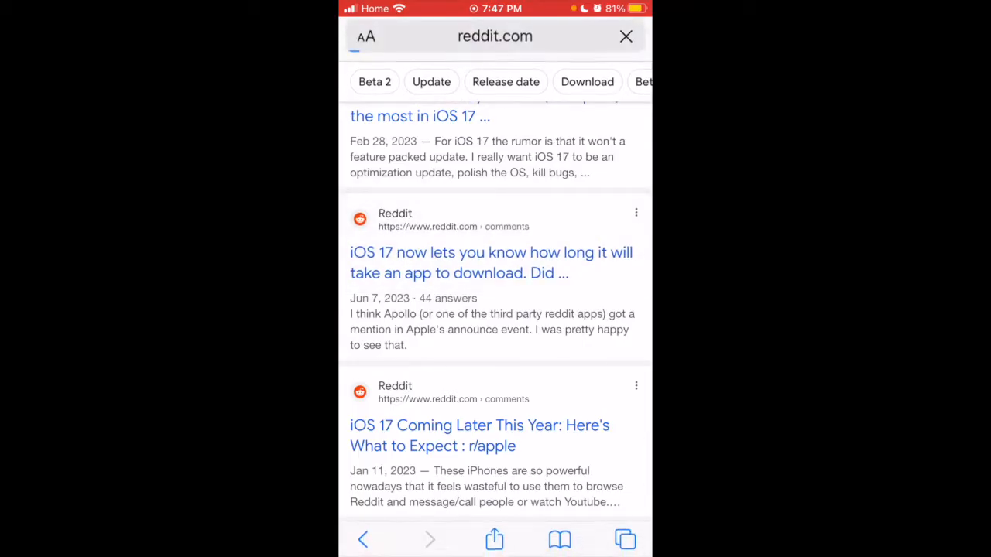
Step: Go back to the Google results, which reload at the top of the list
left_click(491, 263)
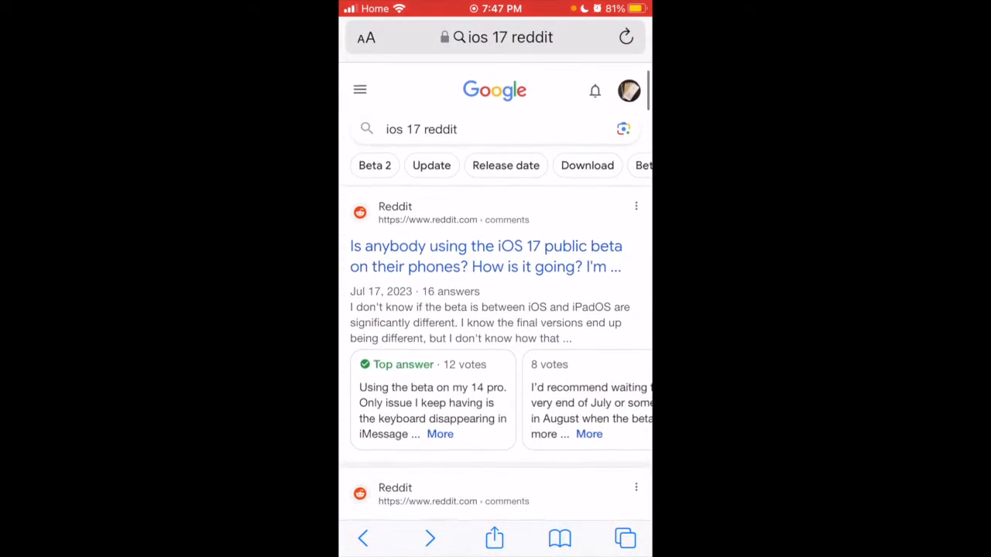
scroll("down", 3)
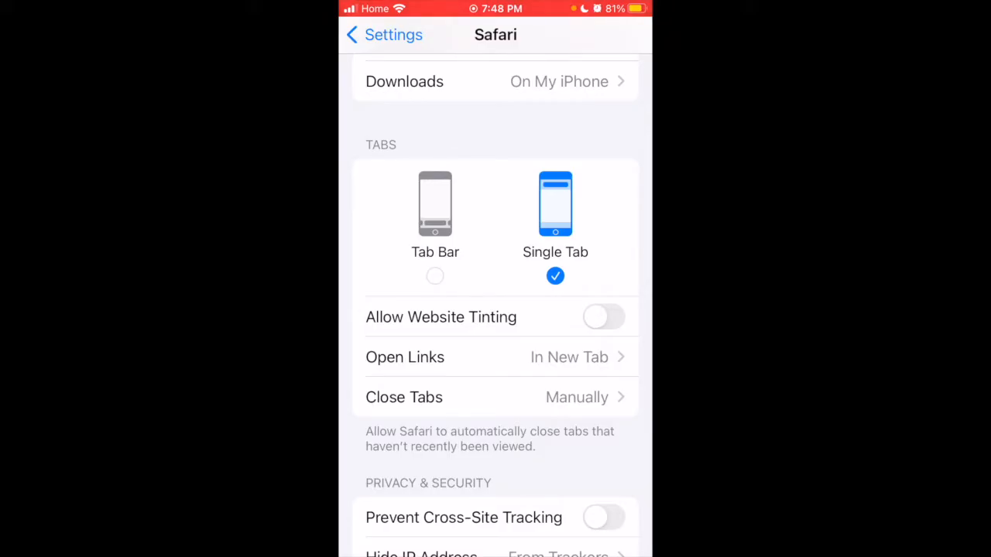
Step: In Settings > Safari, choose the Tab Bar layout in the Tabs section
scroll("down", 3)
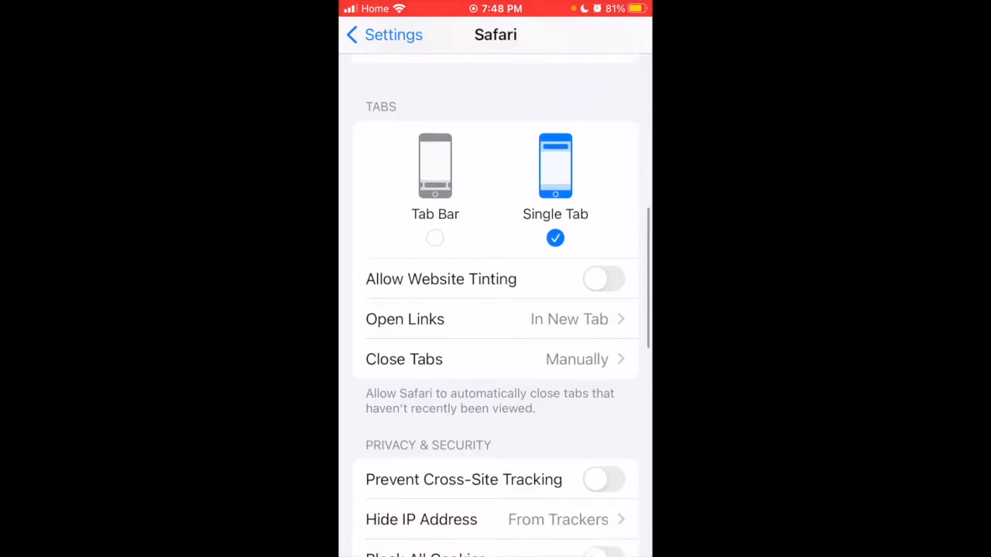
scroll("down", 3)
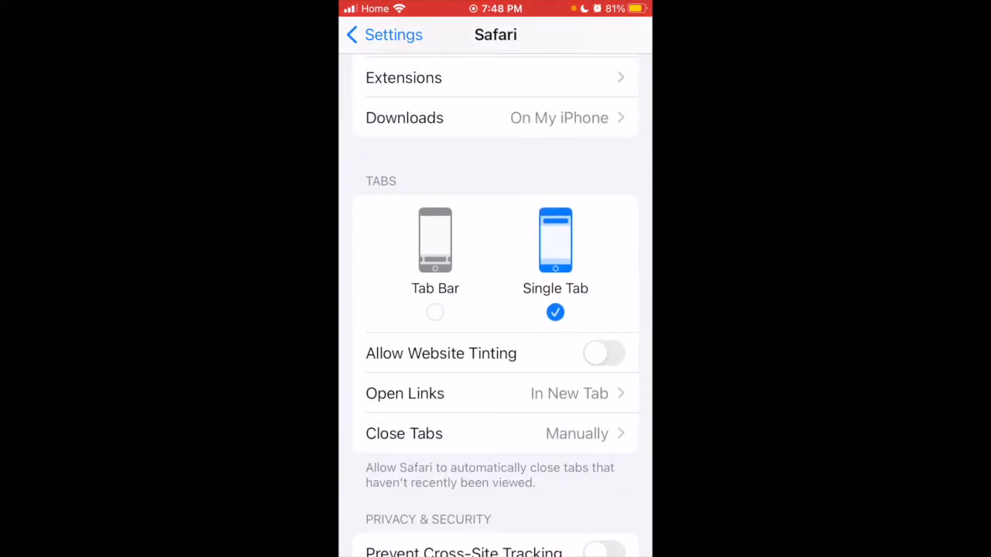
left_click(435, 241)
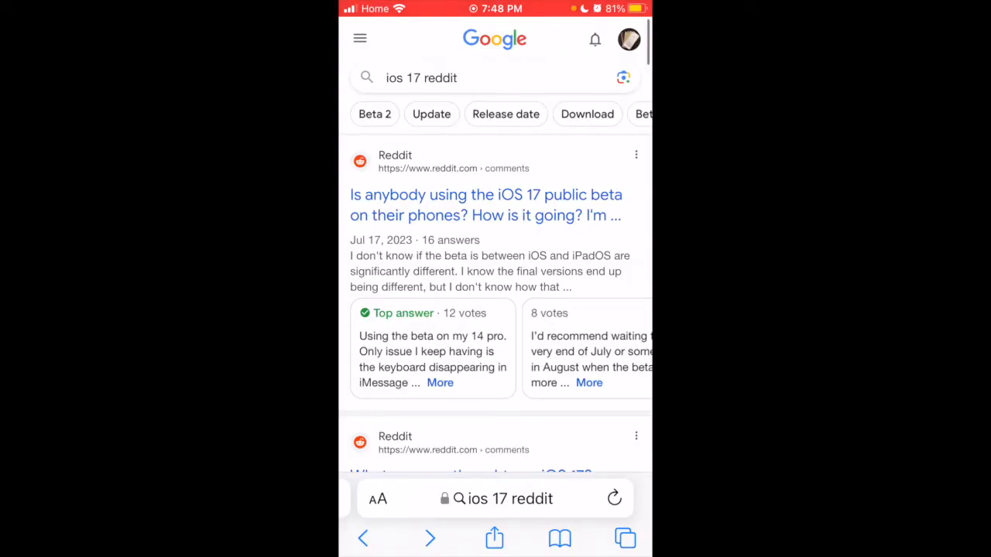
Step: Open a Reddit result from further down and return with the scroll position kept
scroll("down", 3)
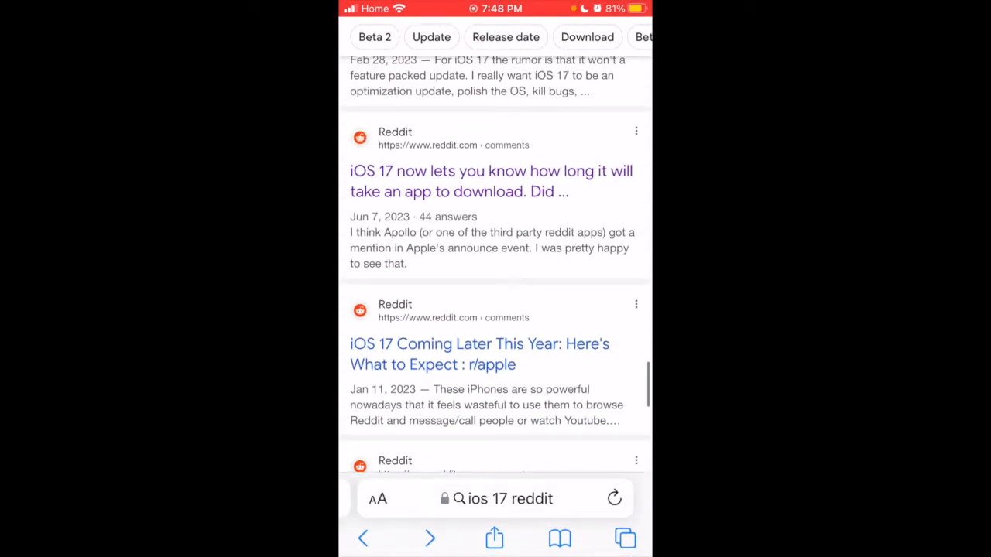
left_click(490, 181)
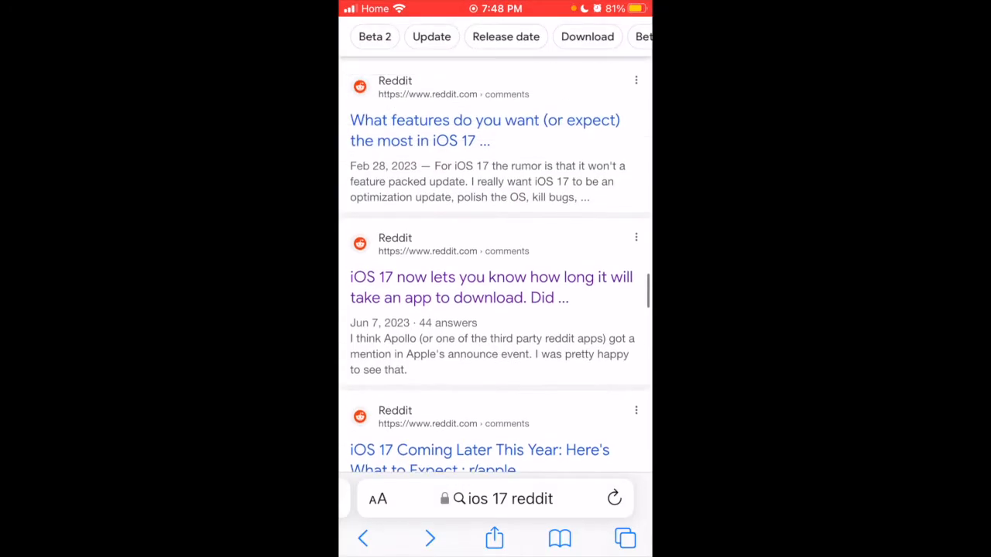
scroll("down", 3)
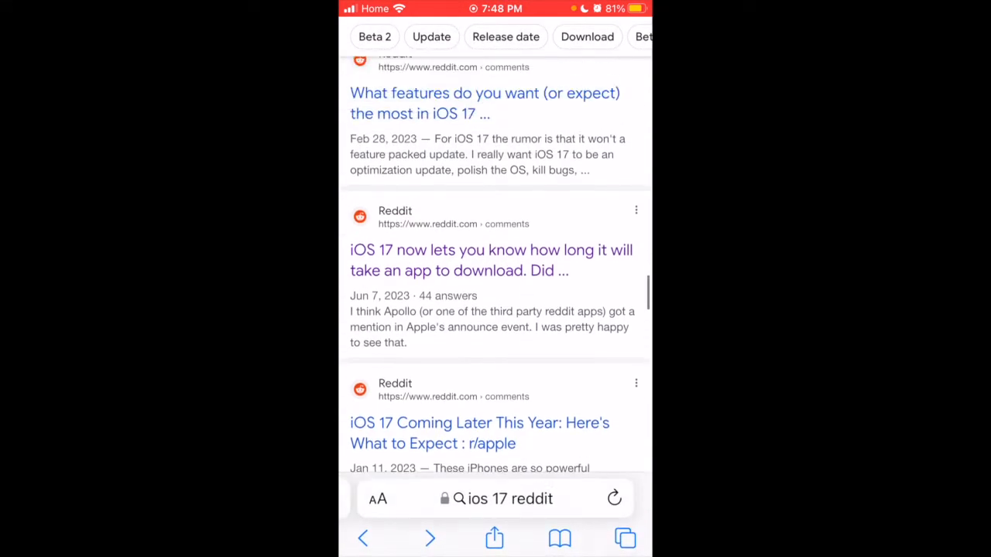